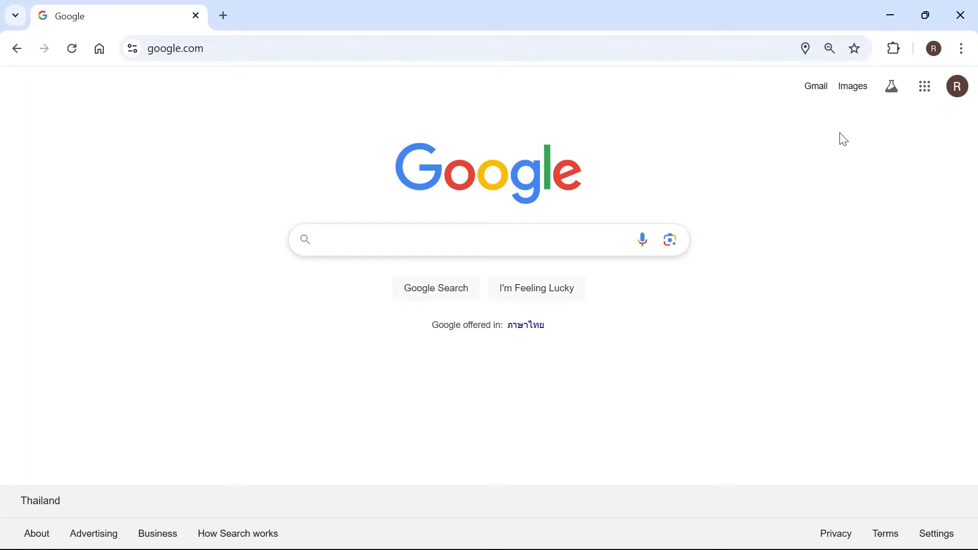
{"action": "mouse_move", "coordinate": [853, 86]}
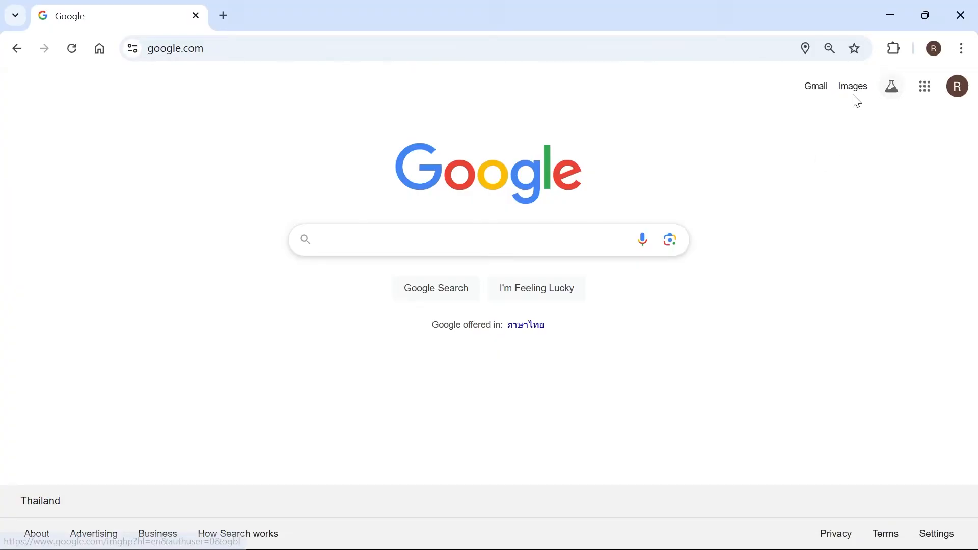
{"action": "mouse_move", "coordinate": [699, 138]}
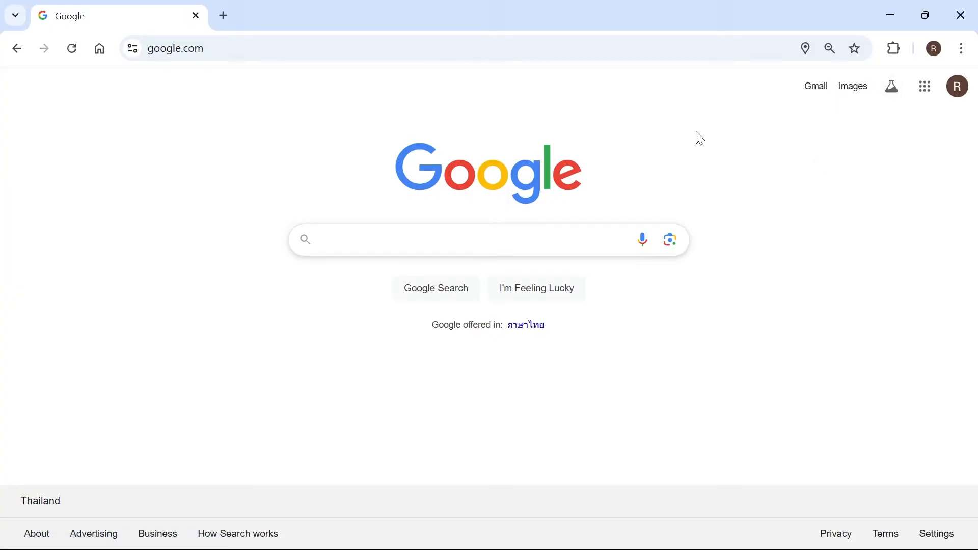
{"action": "mouse_move", "coordinate": [895, 49]}
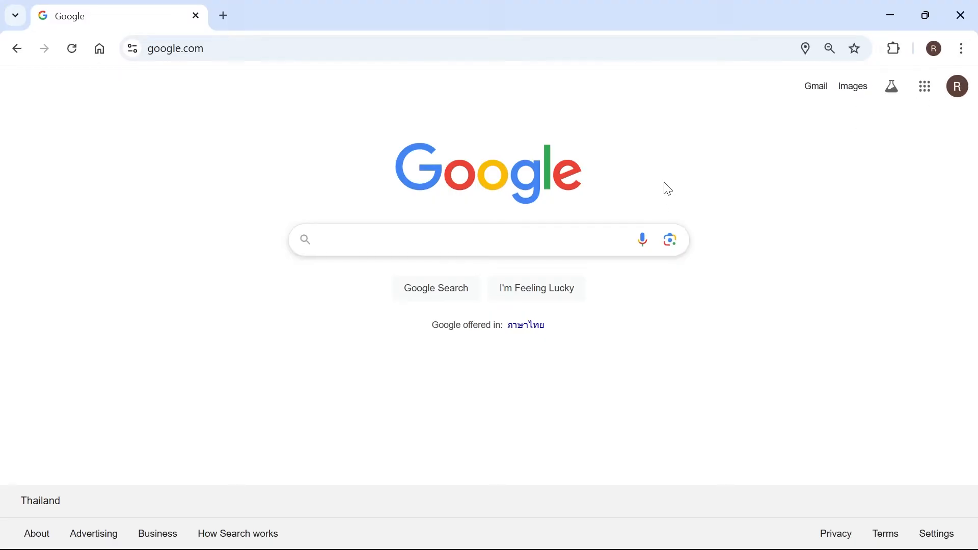
{"action": "mouse_move", "coordinate": [726, 162]}
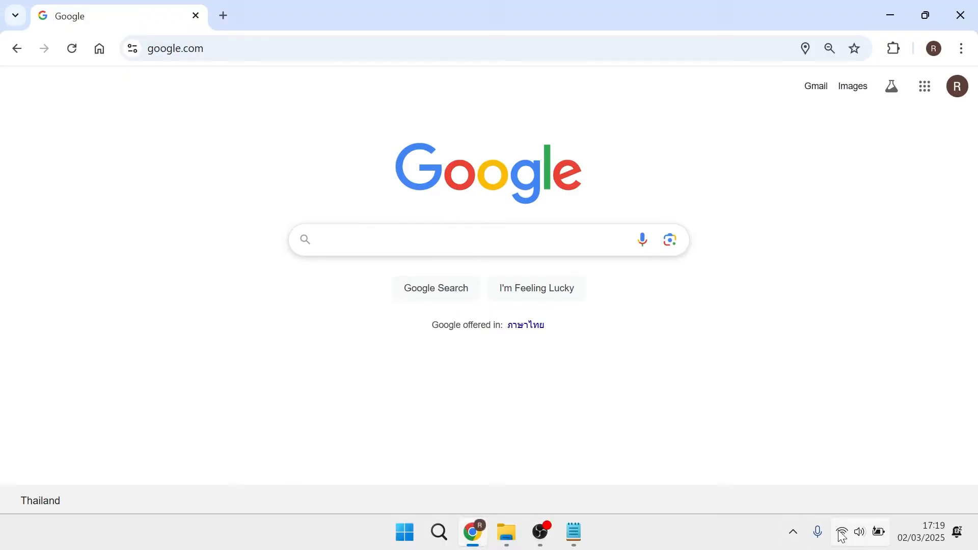
- Change Chrome's download location to the Downloads folder from the Downloads settings
{"action": "left_click", "coordinate": [841, 532]}
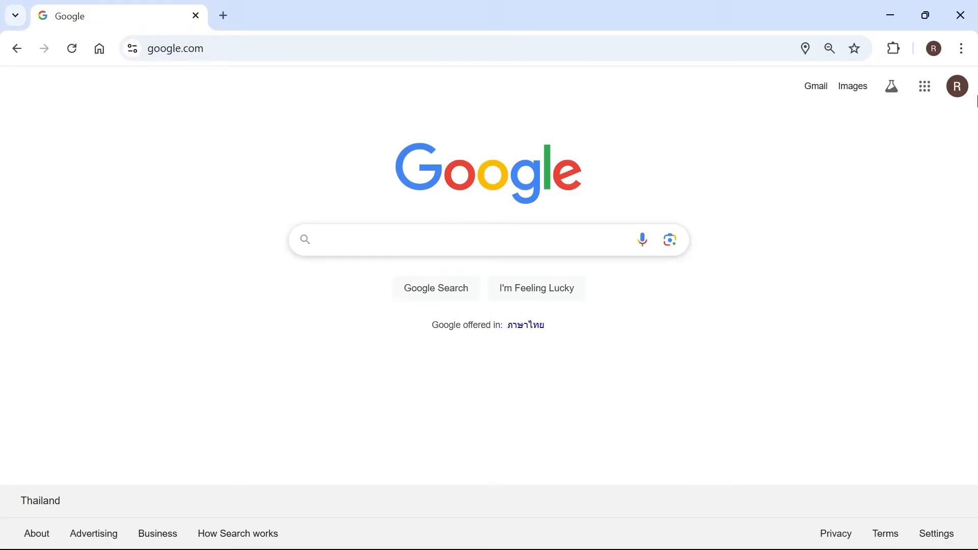
{"action": "left_click", "coordinate": [961, 48]}
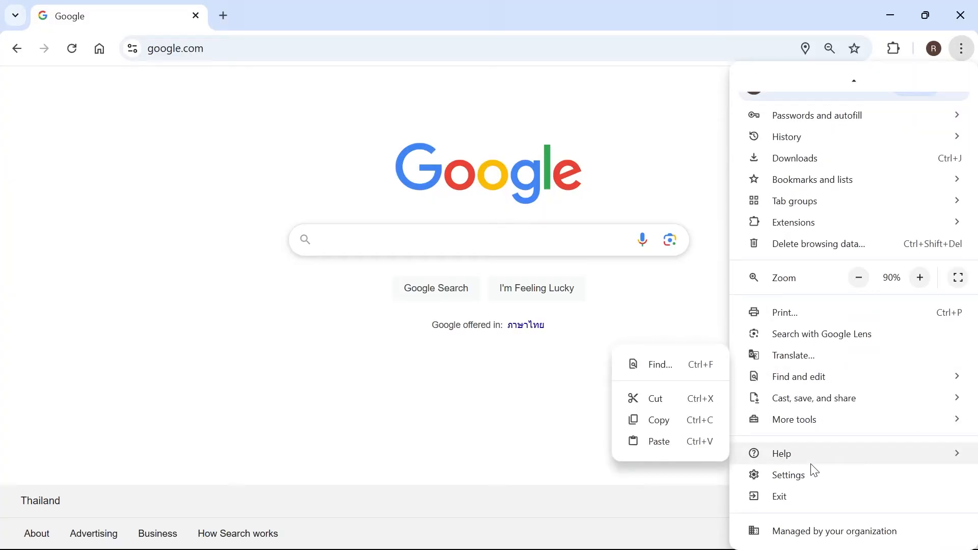
{"action": "left_click", "coordinate": [788, 475]}
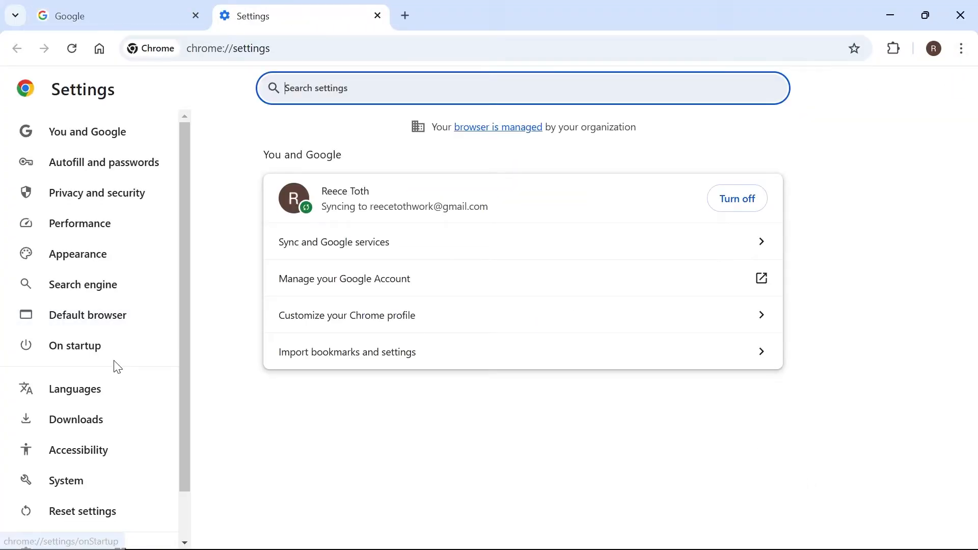
{"action": "left_click", "coordinate": [75, 419]}
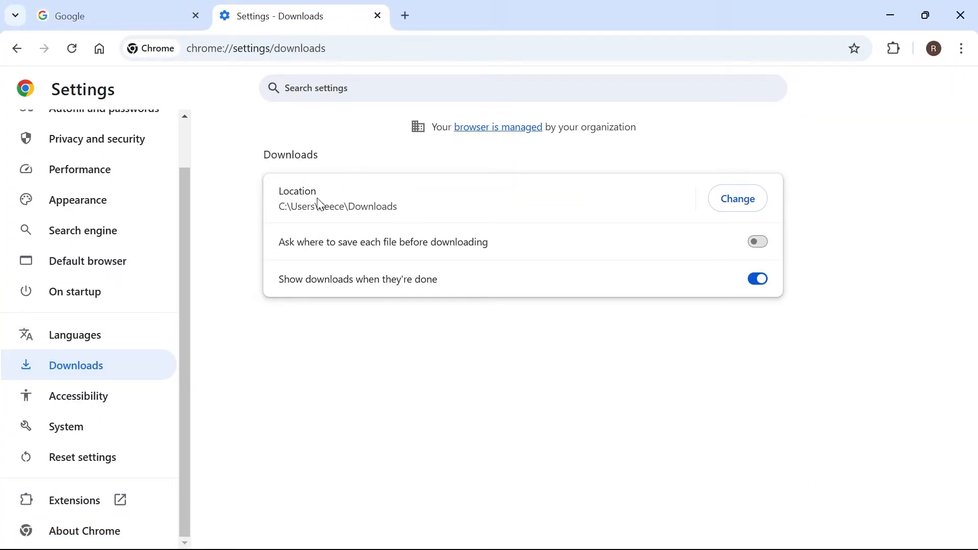
{"action": "mouse_move", "coordinate": [803, 209]}
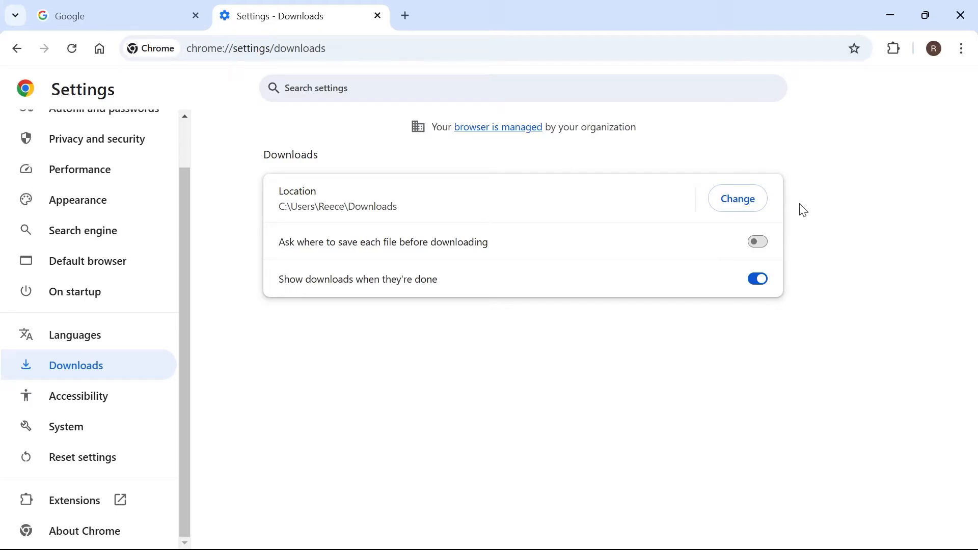
{"action": "left_click", "coordinate": [736, 198]}
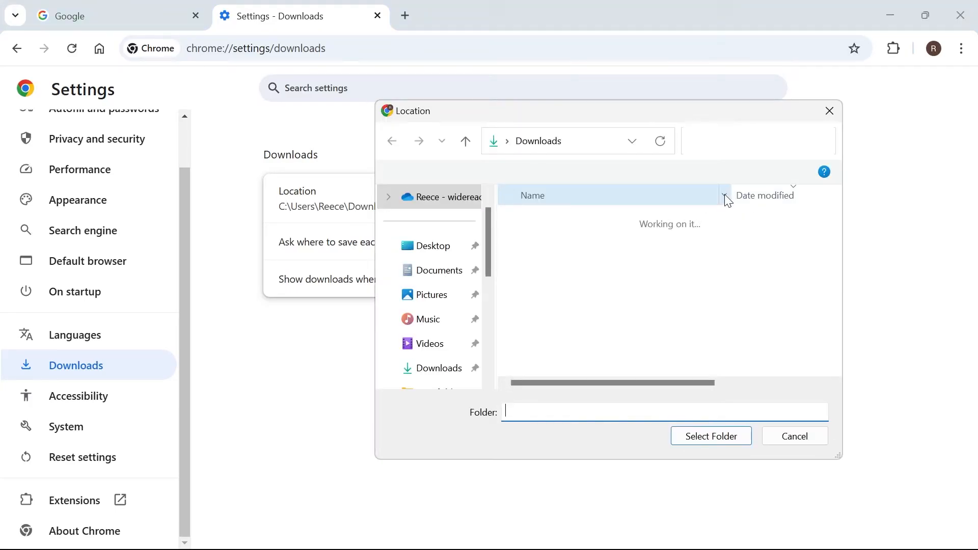
{"action": "left_click", "coordinate": [438, 295]}
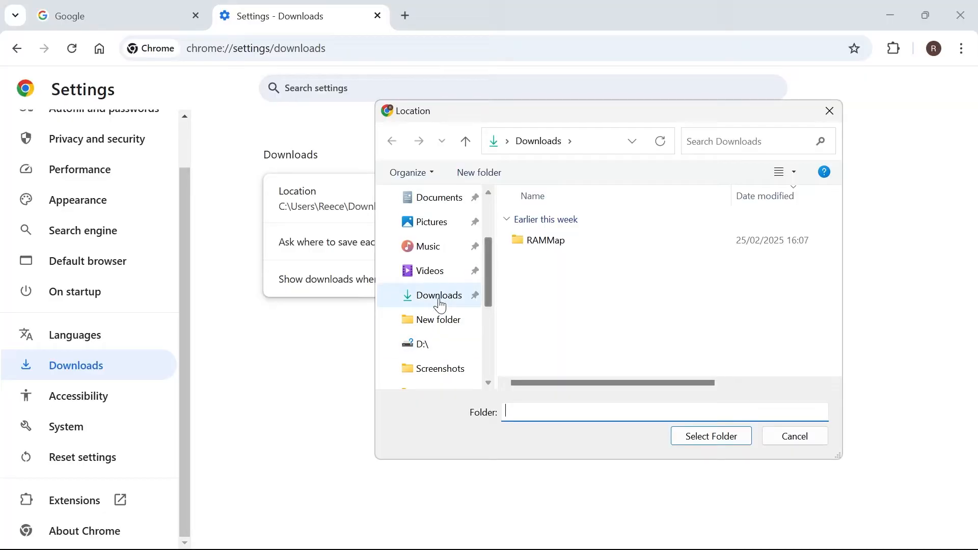
{"action": "left_click", "coordinate": [438, 295]}
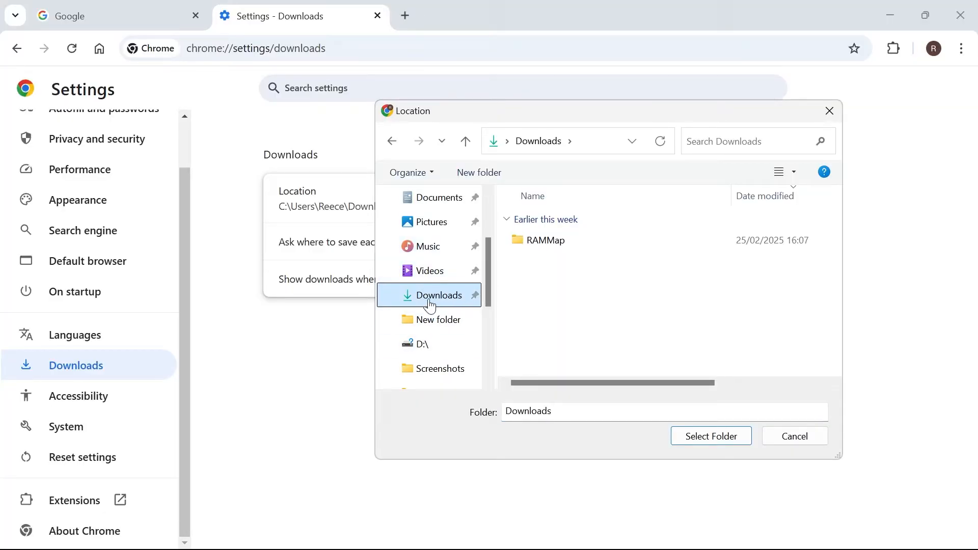
{"action": "mouse_move", "coordinate": [441, 293]}
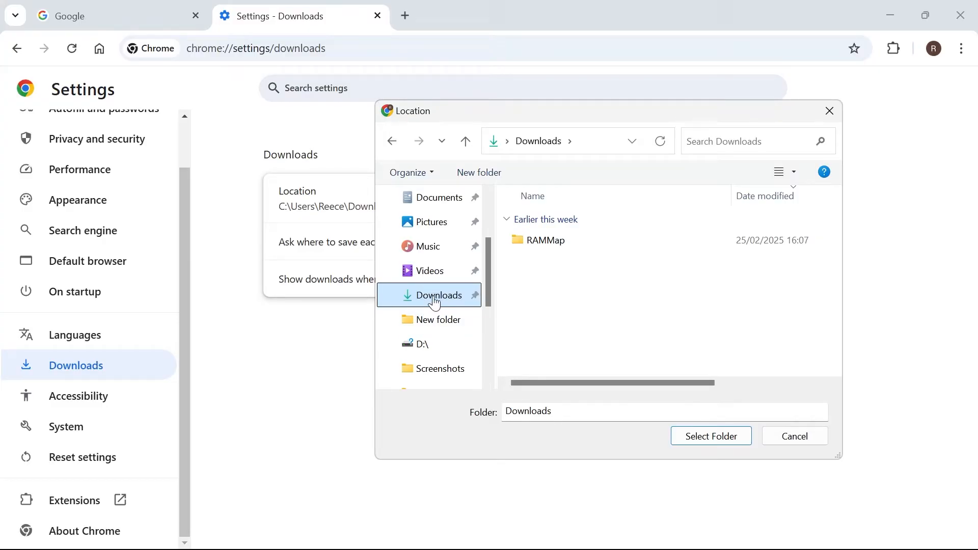
{"action": "mouse_move", "coordinate": [621, 298]}
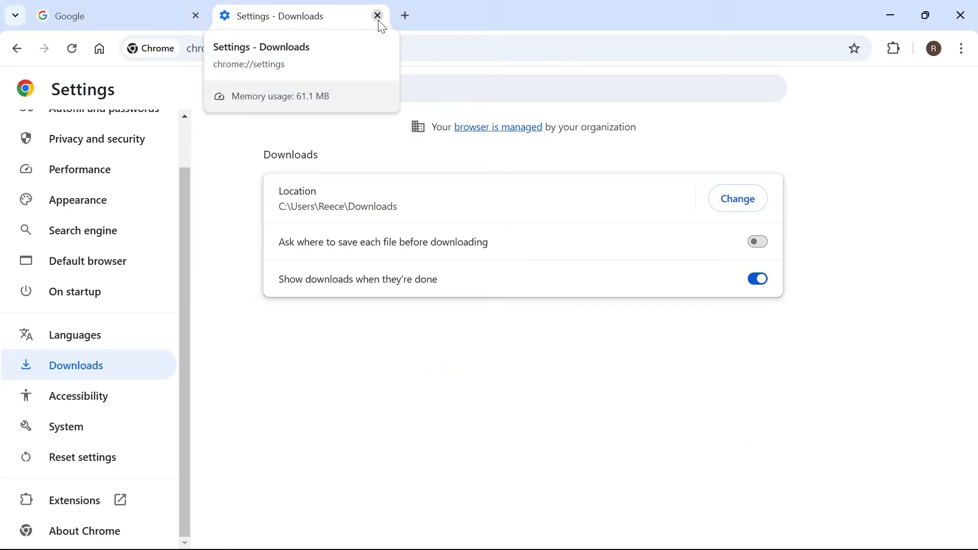
- Close the Chrome settings tab and search the Start menu for 'windows secu'
{"action": "left_click", "coordinate": [377, 15]}
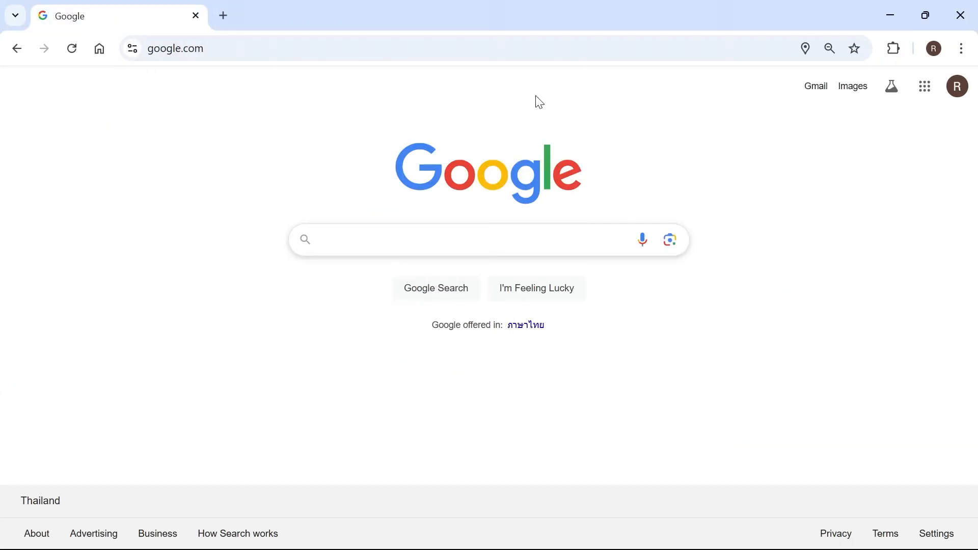
{"action": "left_click", "coordinate": [404, 532]}
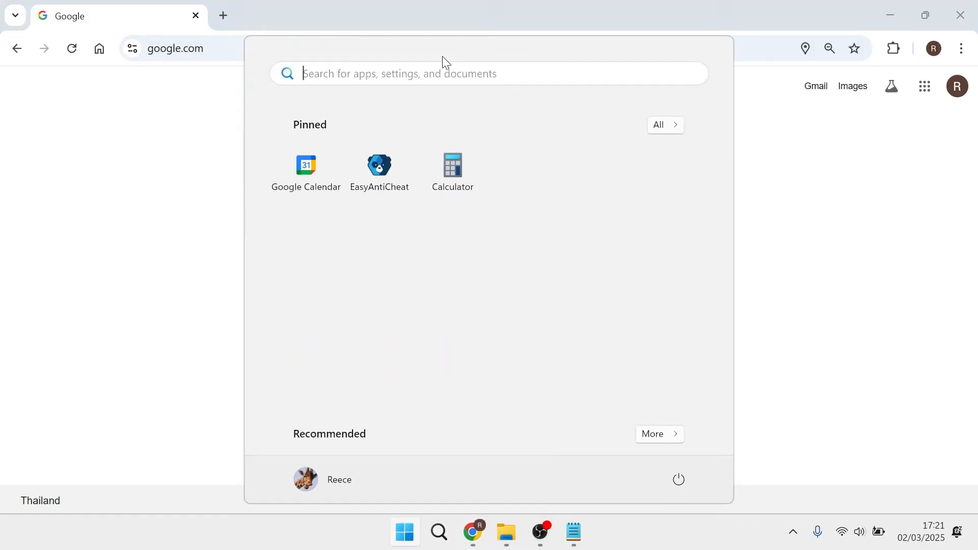
{"action": "type", "text": "windows secu"}
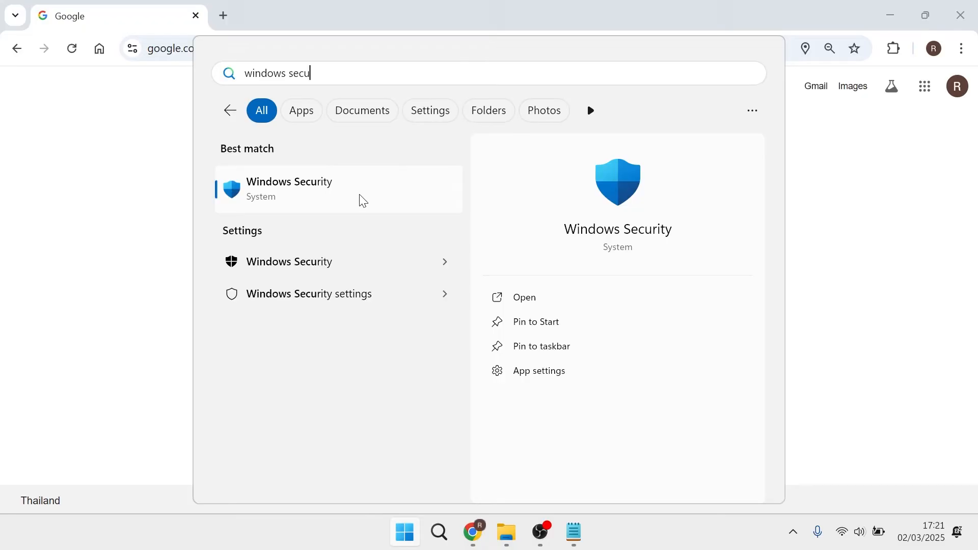
- Switch off Real-time protection under Virus & threat protection settings and close Windows Security
{"action": "left_click", "coordinate": [288, 188]}
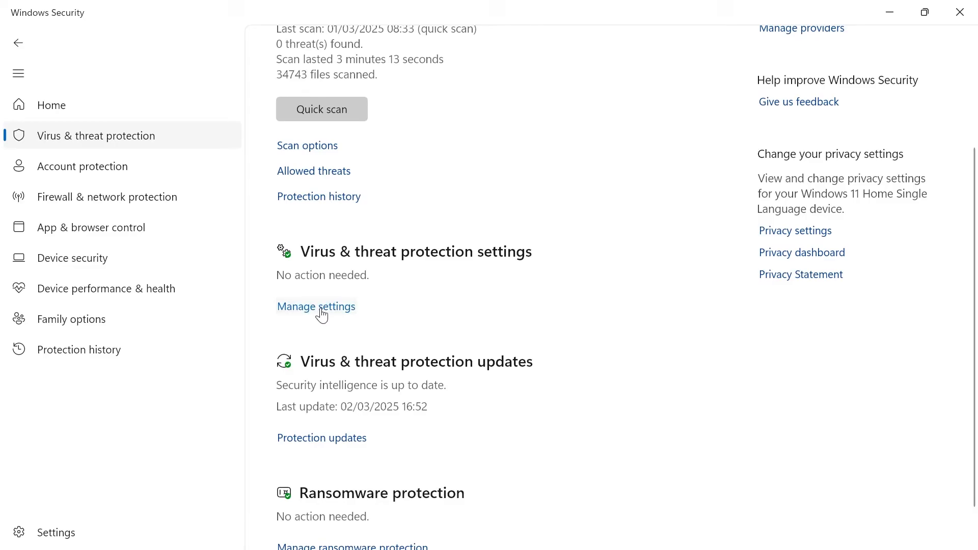
{"action": "left_click", "coordinate": [316, 306]}
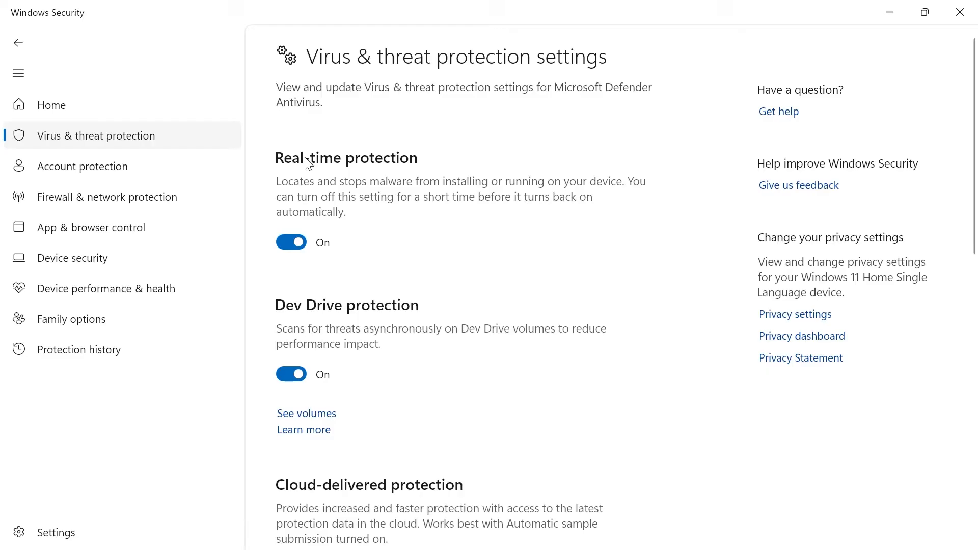
{"action": "left_click", "coordinate": [291, 242]}
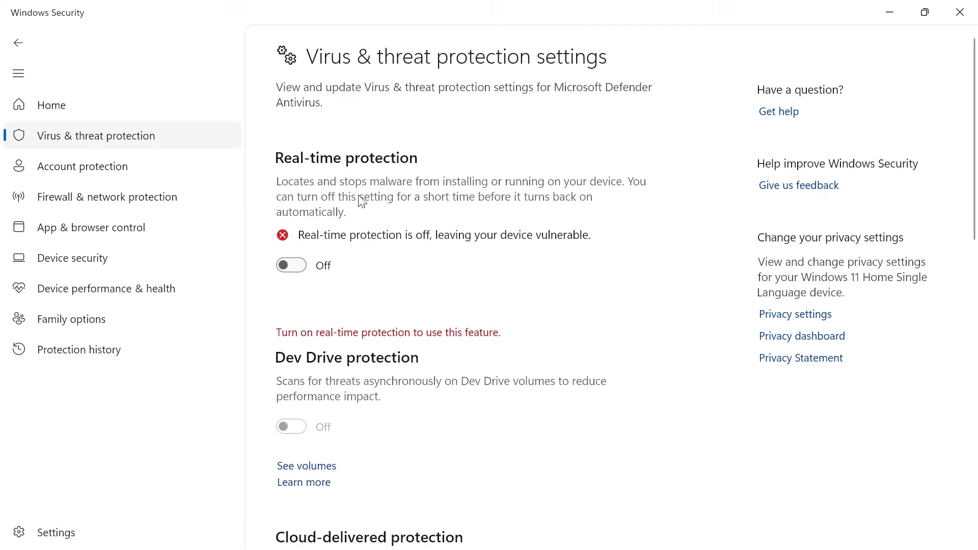
{"action": "mouse_move", "coordinate": [421, 375]}
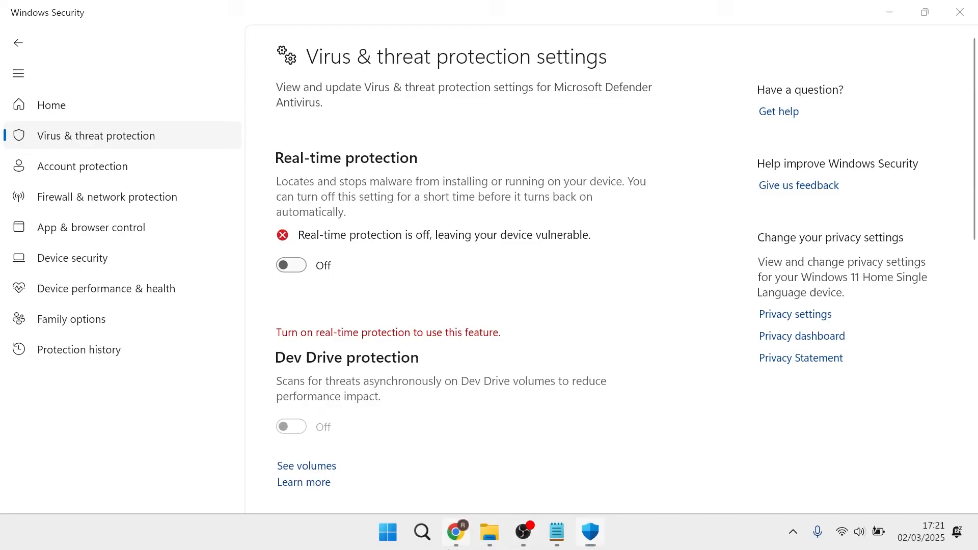
{"action": "left_click", "coordinate": [456, 532]}
{"action": "type", "text": "registry"}
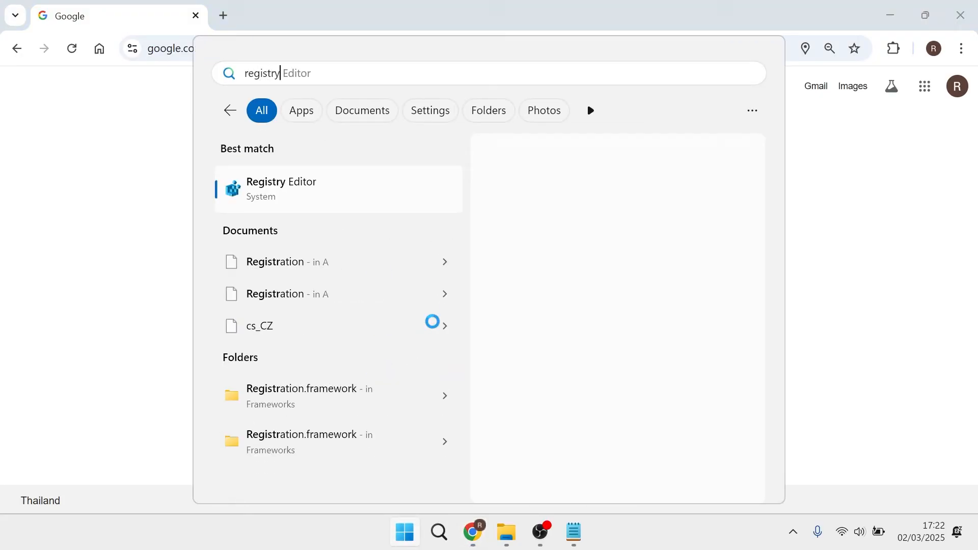
- Launch Registry Editor from the Start menu's best match
{"action": "left_click", "coordinate": [281, 189]}
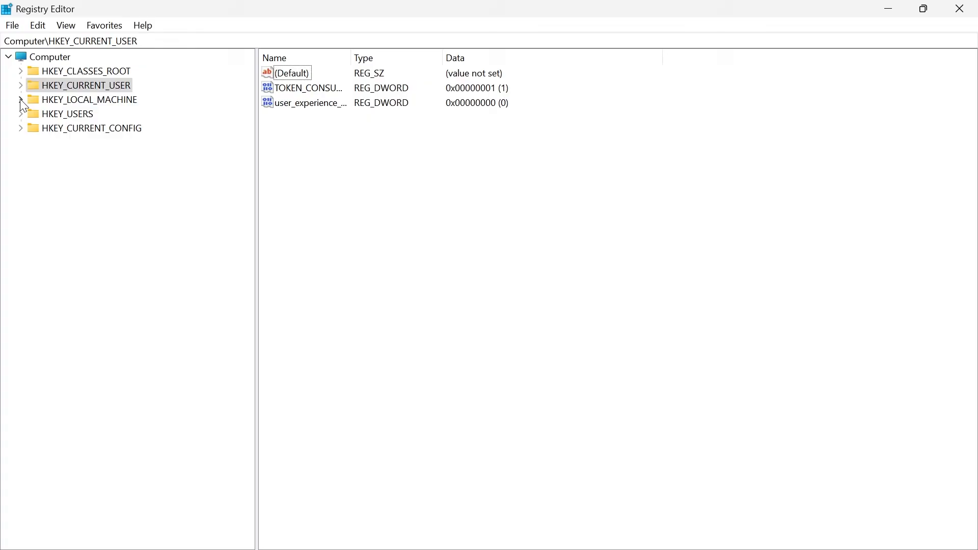
- Expand HKEY_LOCAL_MACHINE down to the Policies\Attachments key holding ScanWithAntiVirus
{"action": "left_click", "coordinate": [20, 99]}
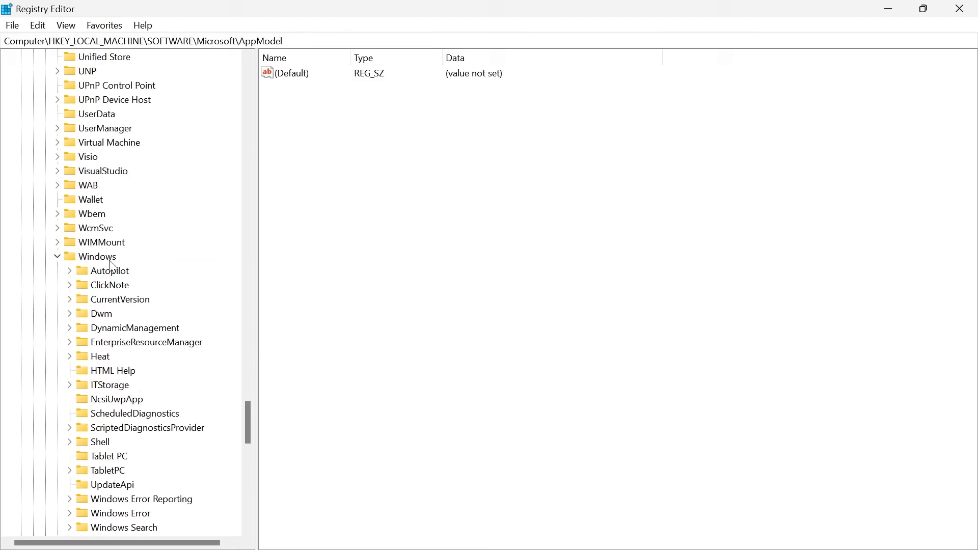
{"action": "left_click", "coordinate": [132, 284]}
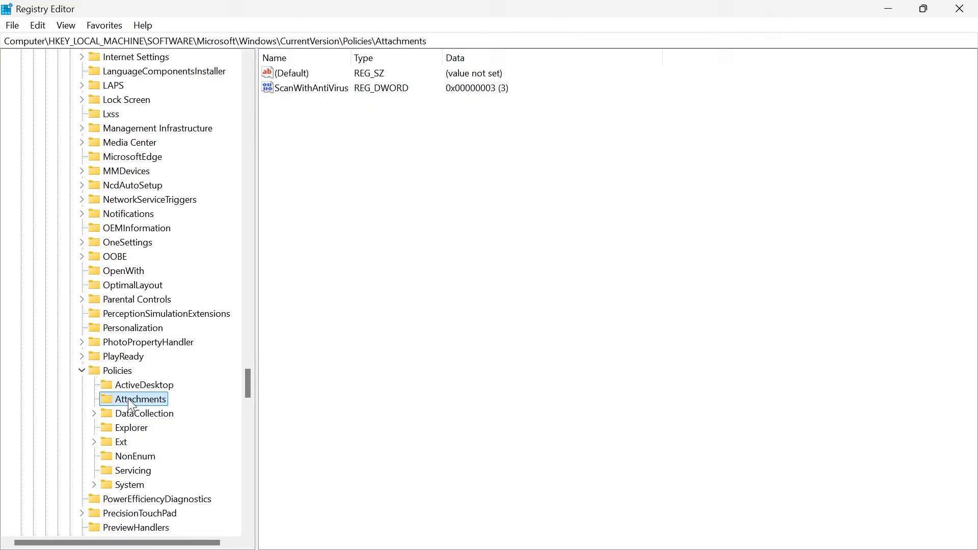
{"action": "mouse_move", "coordinate": [144, 404]}
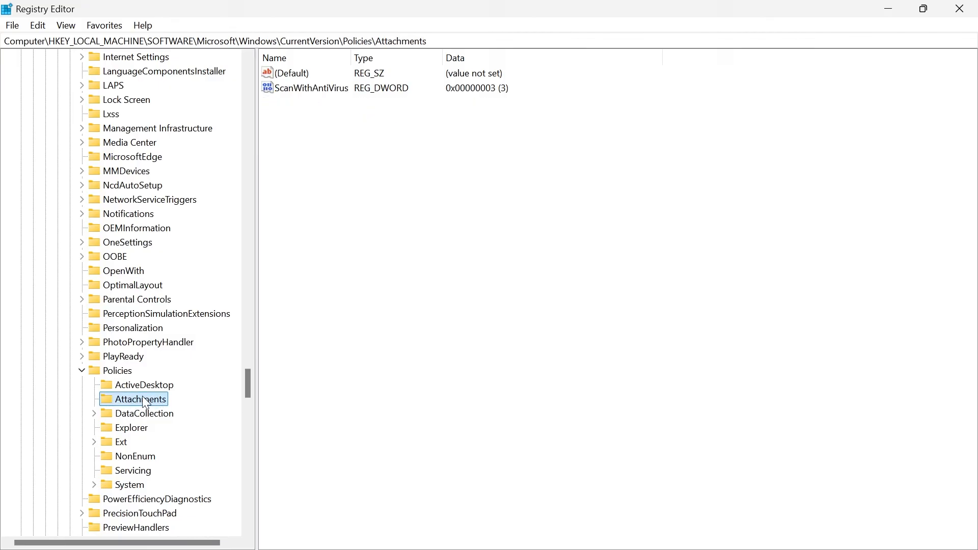
- Set ScanWithAntiVirus value data to 1, confirm, and close Registry Editor
{"action": "left_click", "coordinate": [313, 88]}
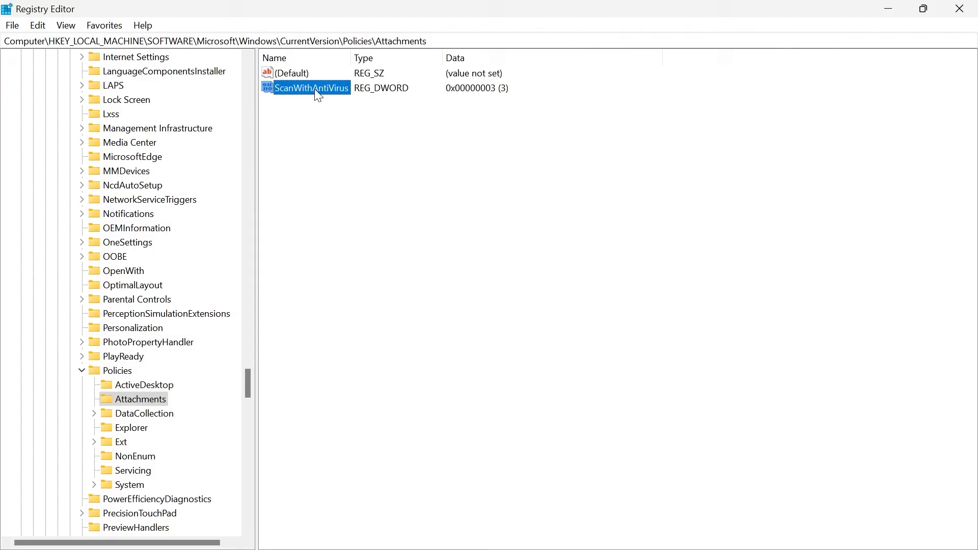
{"action": "double_click", "coordinate": [310, 88]}
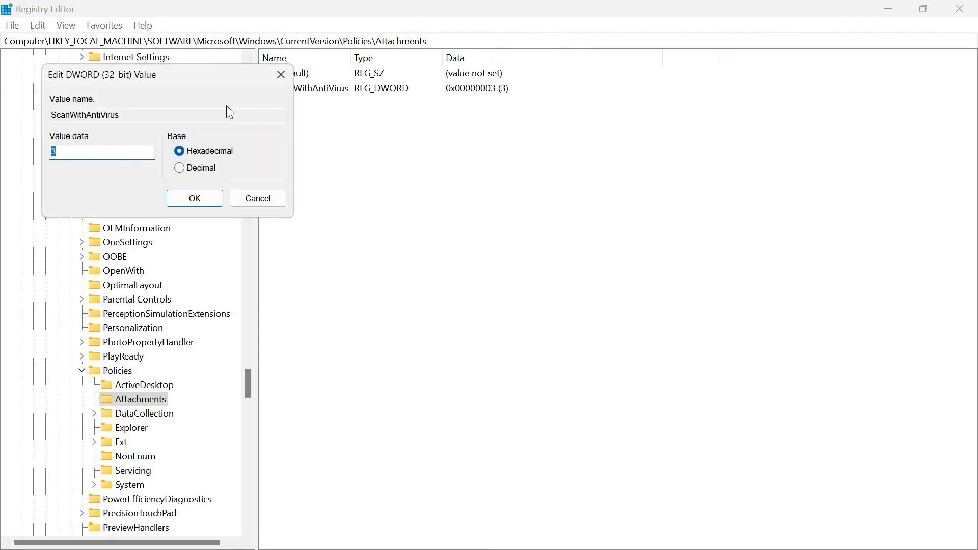
{"action": "mouse_move", "coordinate": [98, 155]}
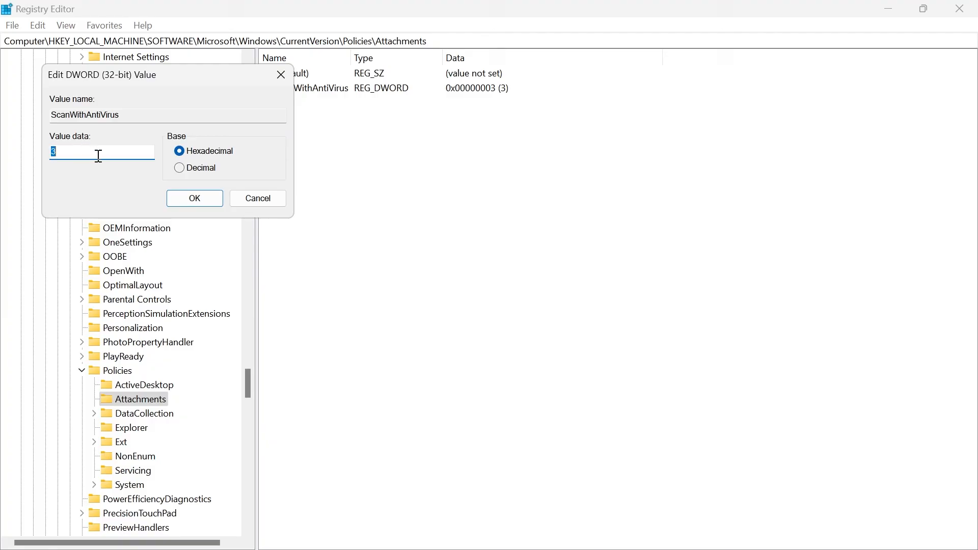
{"action": "left_click", "coordinate": [194, 198]}
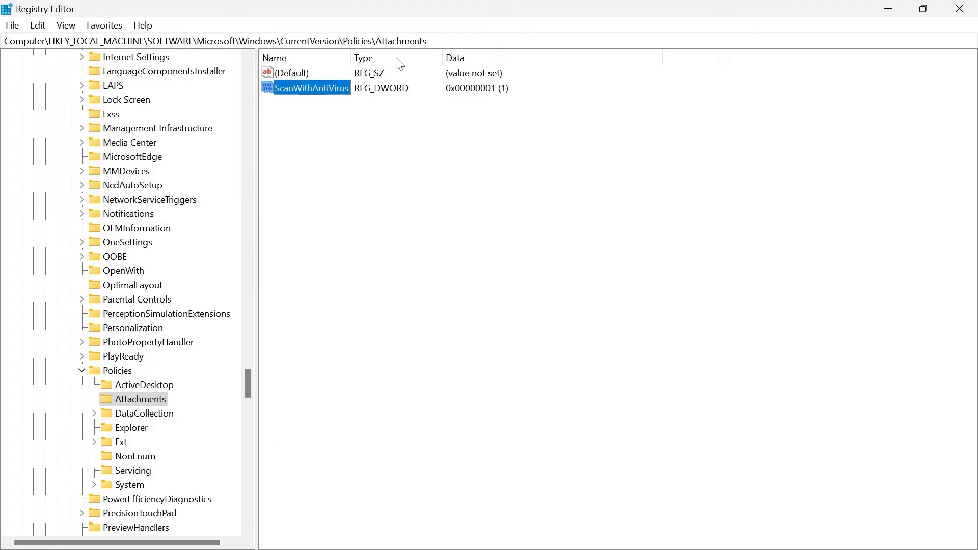
{"action": "left_click", "coordinate": [387, 533]}
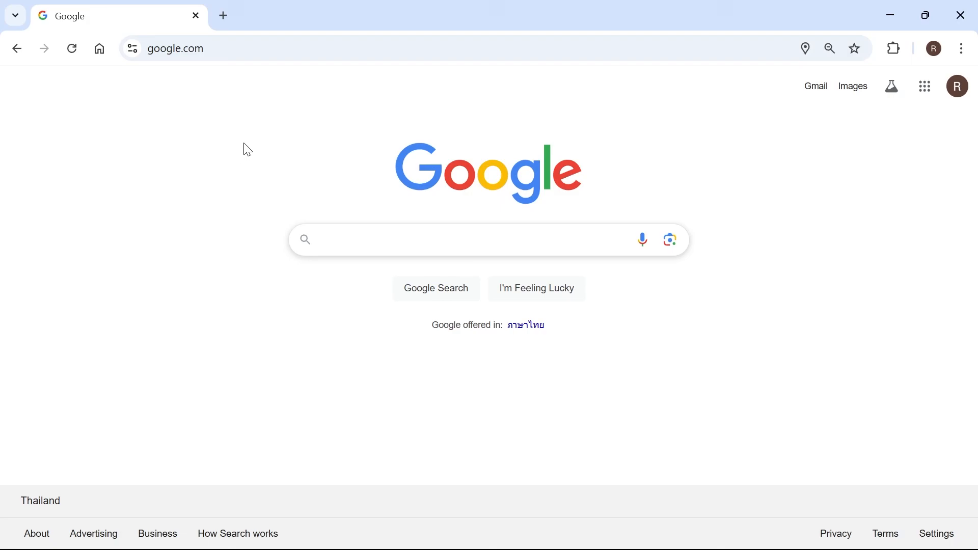
{"action": "mouse_move", "coordinate": [256, 145]}
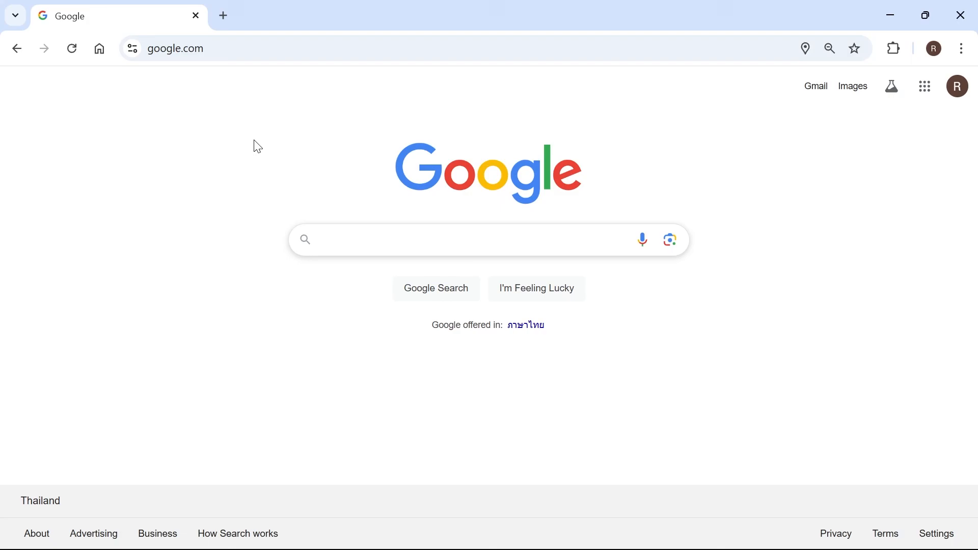